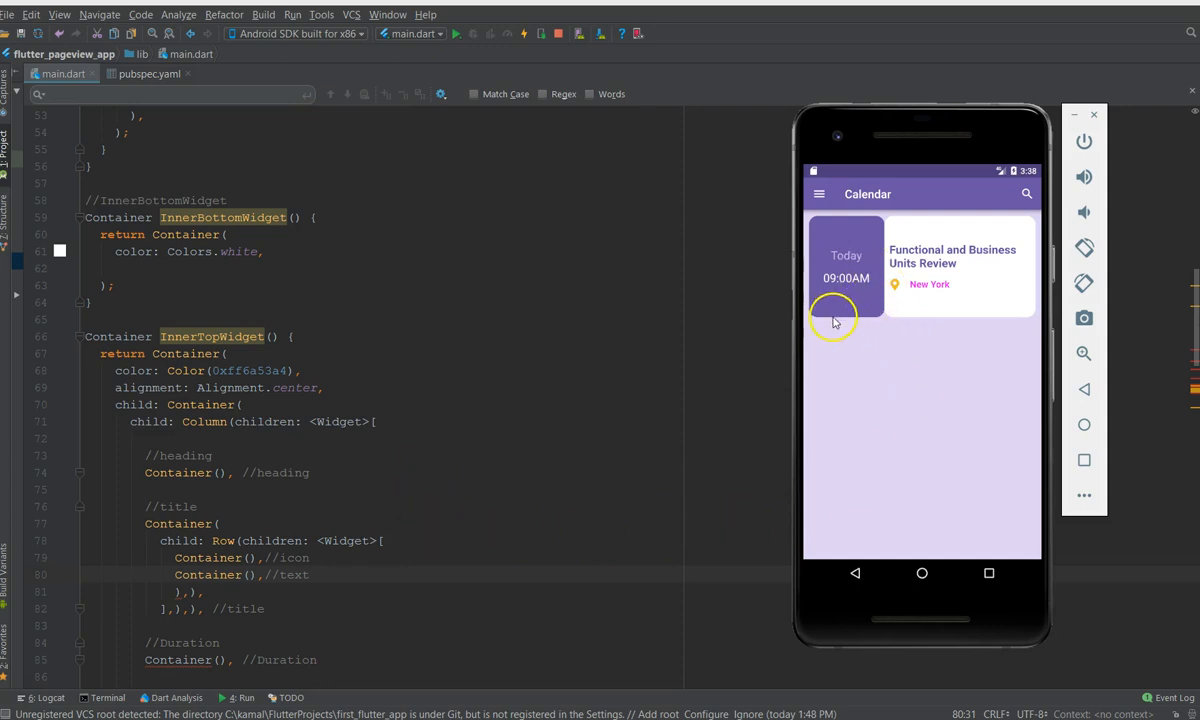
mouse_move(828, 224)
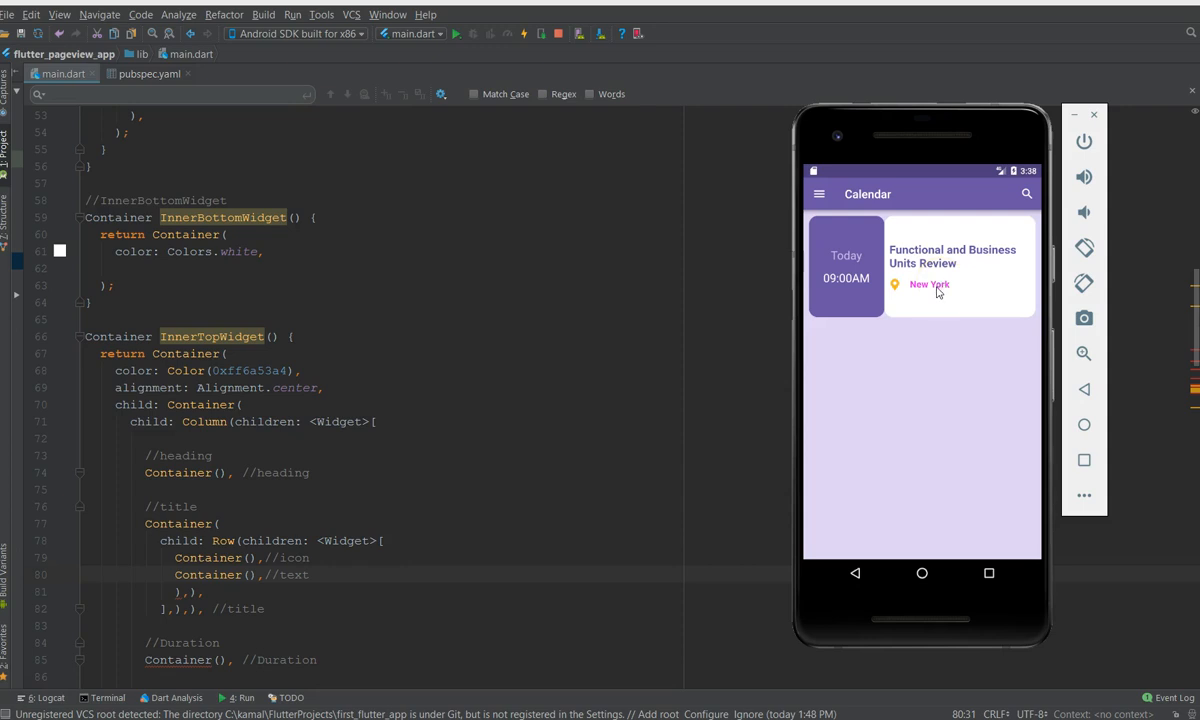
mouse_move(938, 296)
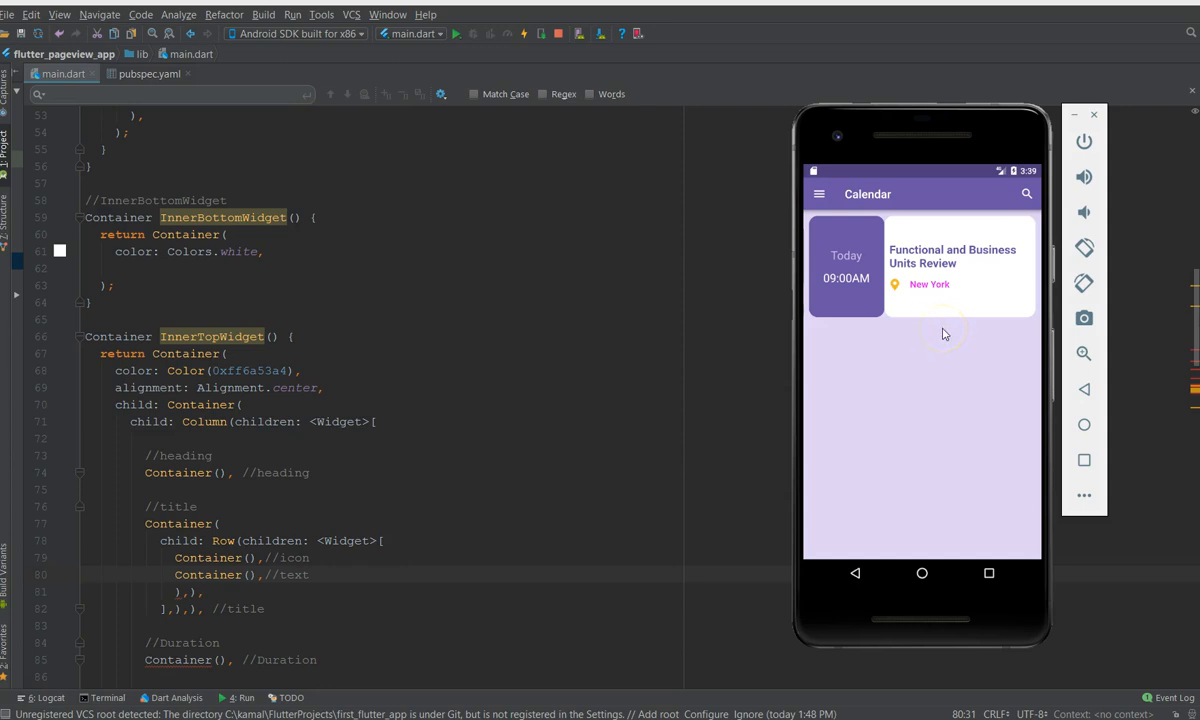
mouse_move(940, 336)
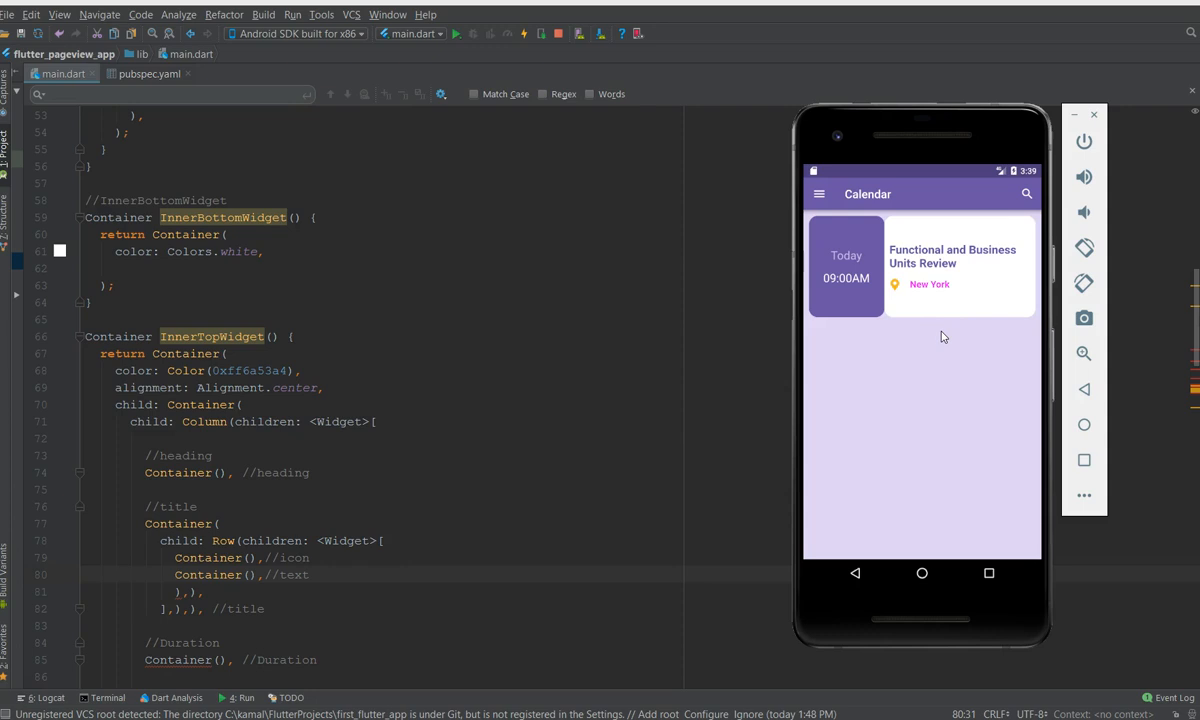
mouse_move(380, 330)
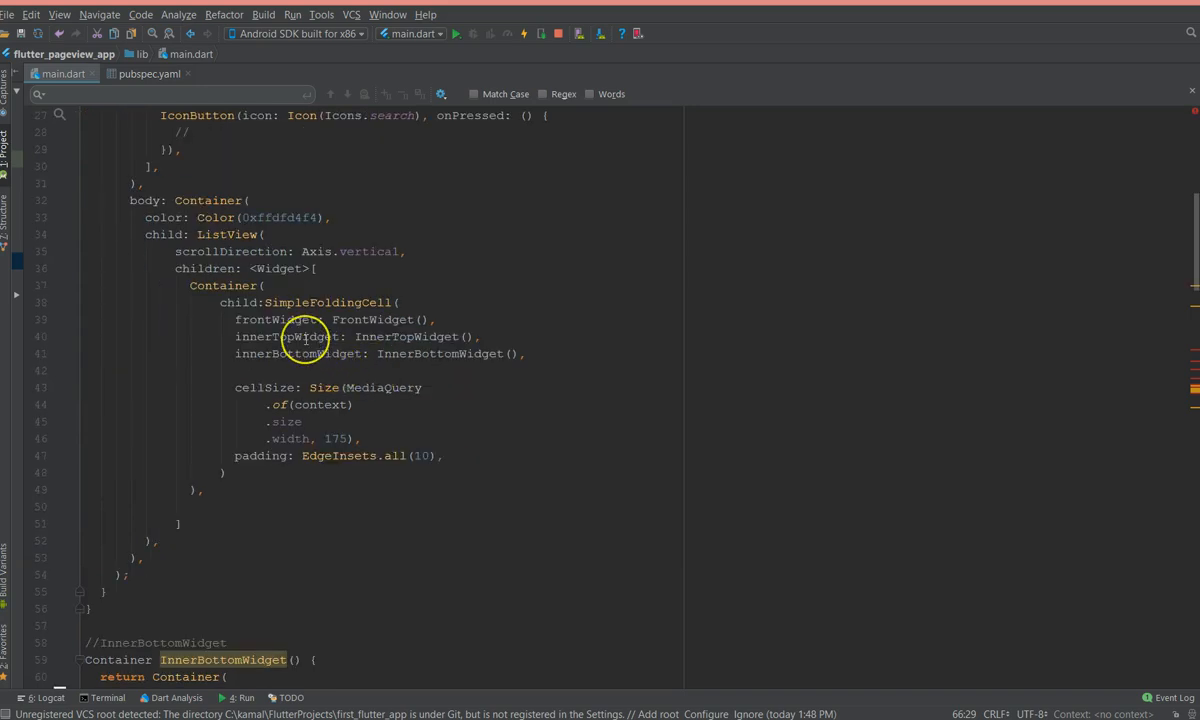
- Navigate to the InnerTopWidget function's heading, title, duration, room and priority placeholders with the emulator reopened
double_click(288, 336)
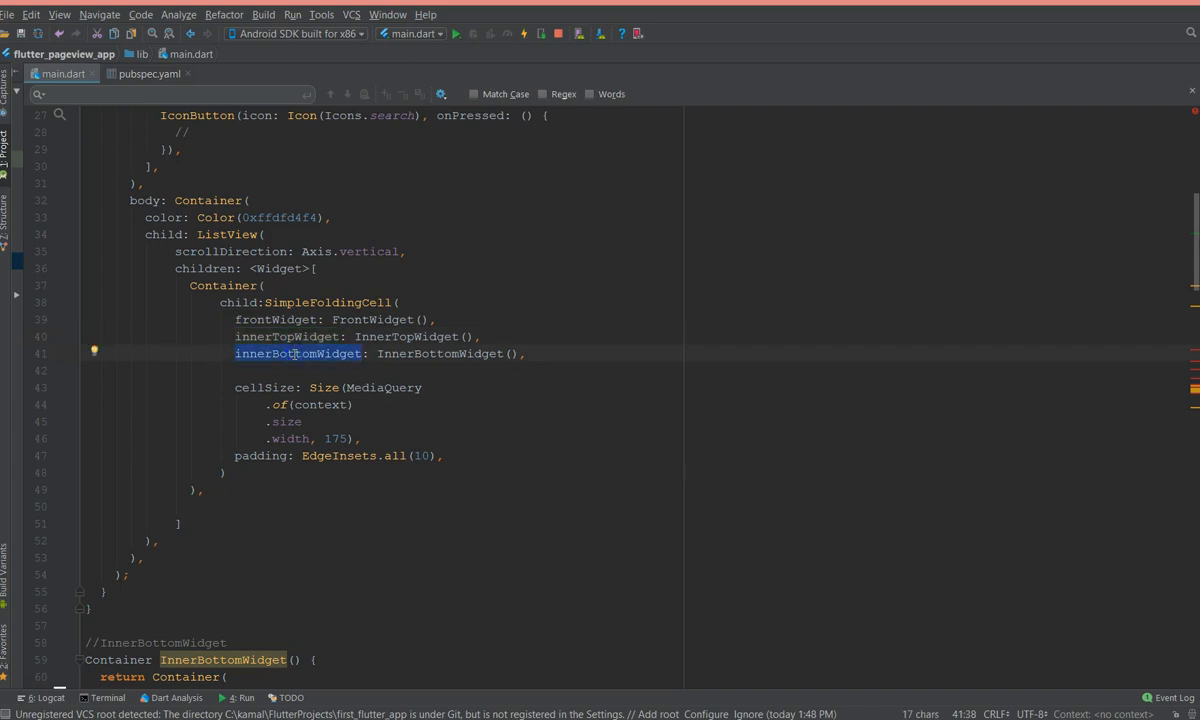
scroll("down", 3)
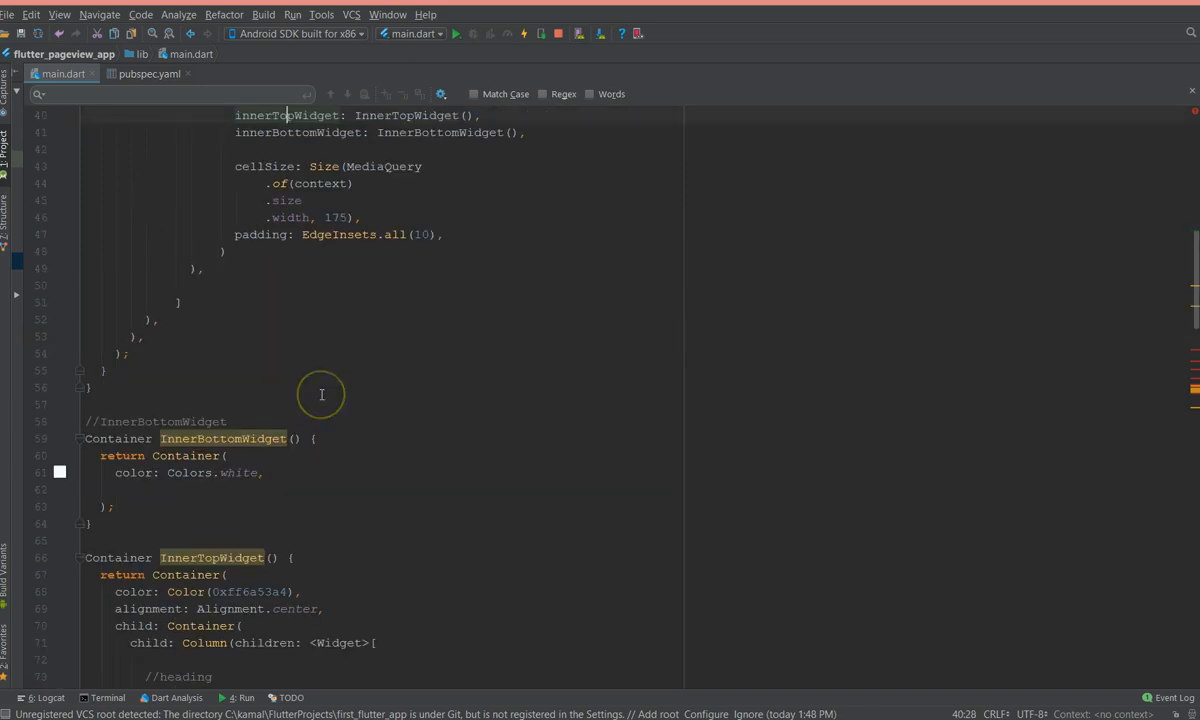
double_click(288, 336)
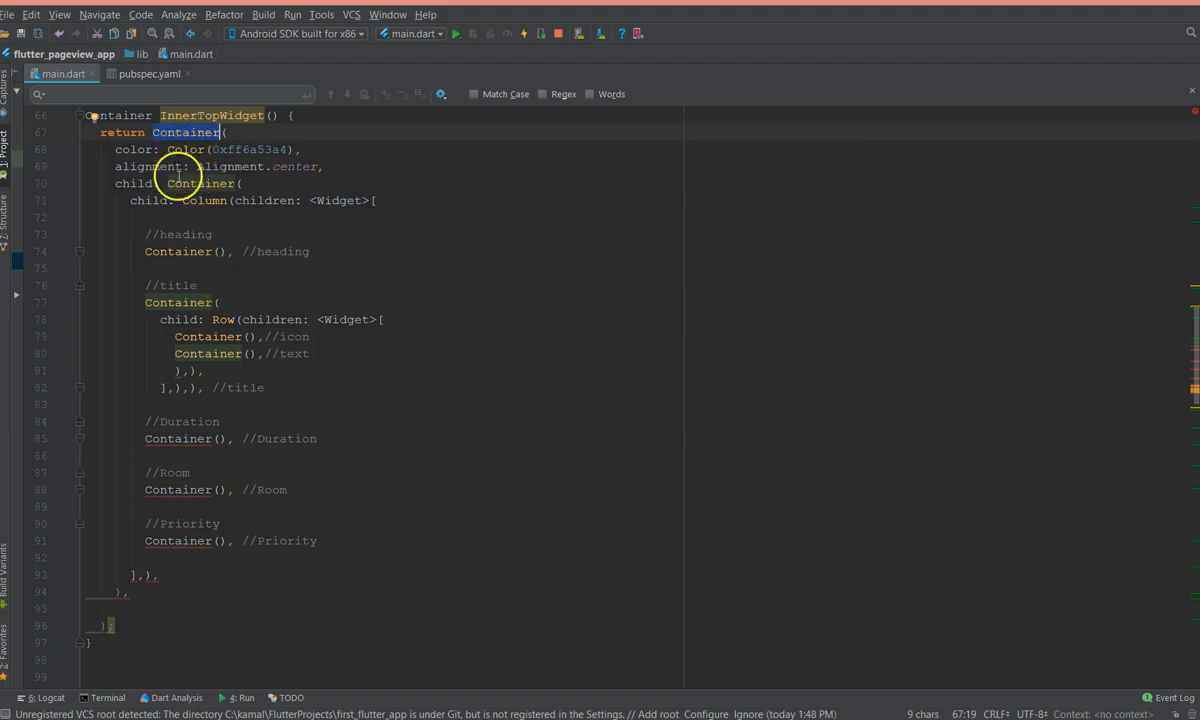
left_click(248, 184)
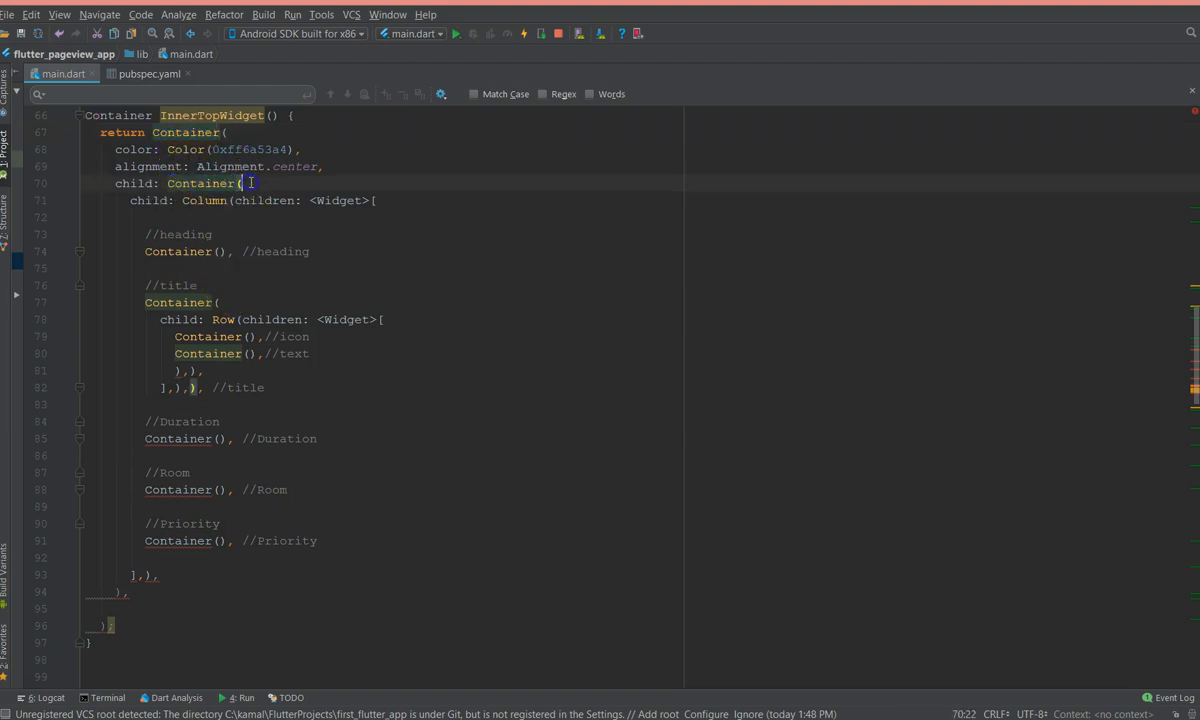
mouse_move(218, 412)
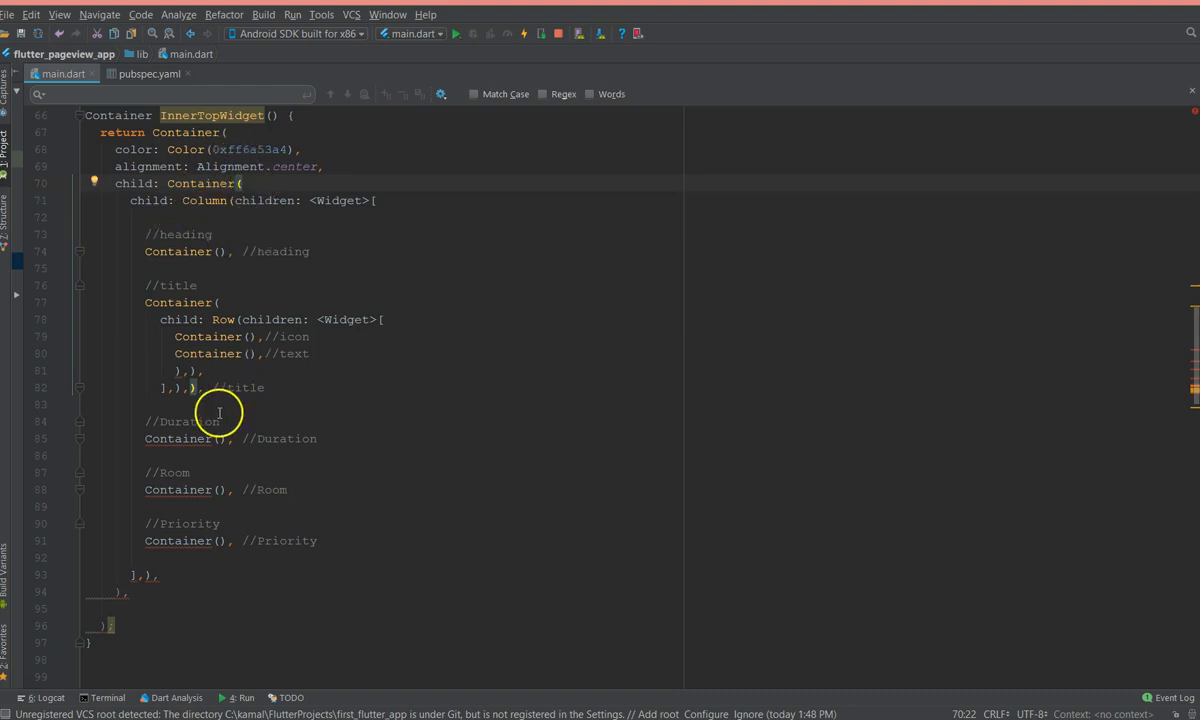
double_click(178, 252)
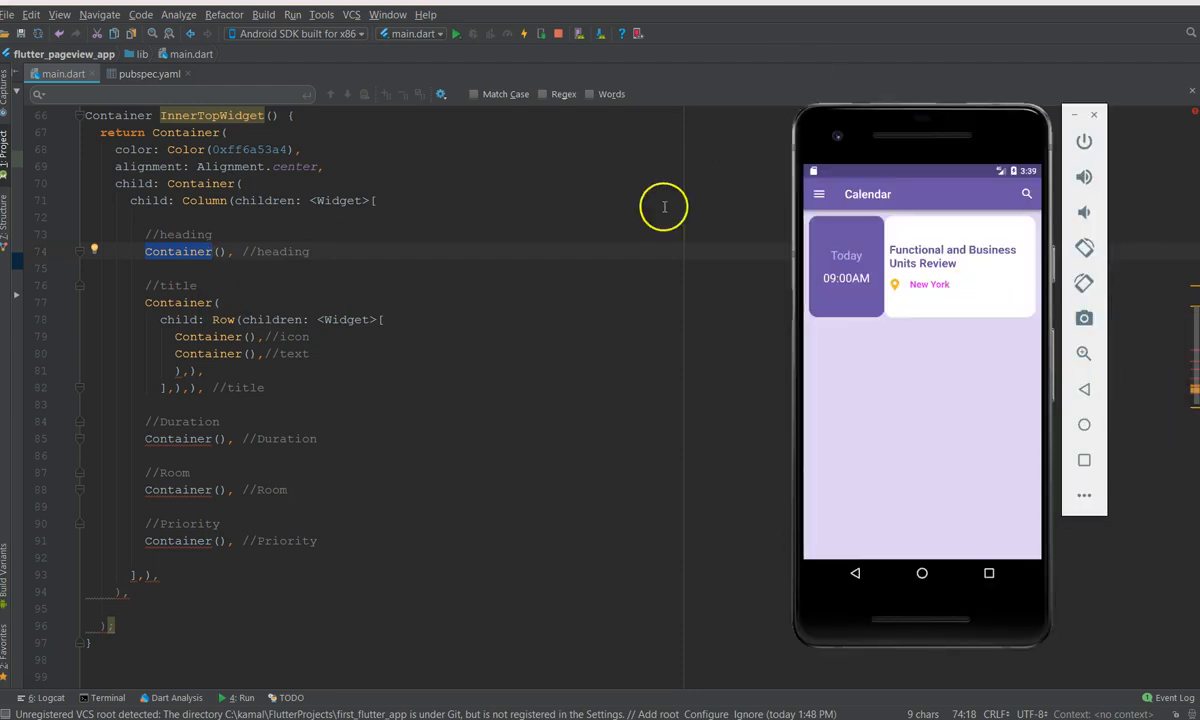
- Unfold the calendar cell in the emulator and select the //title Container block for editing
left_click(920, 264)
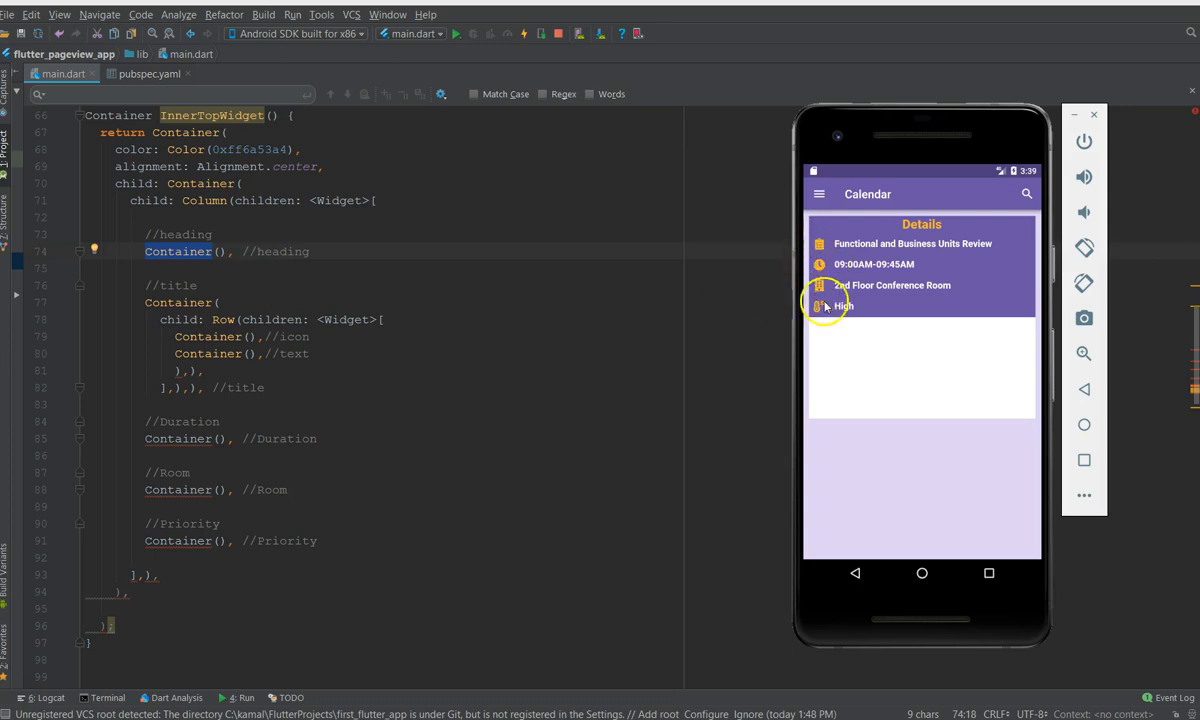
mouse_move(818, 244)
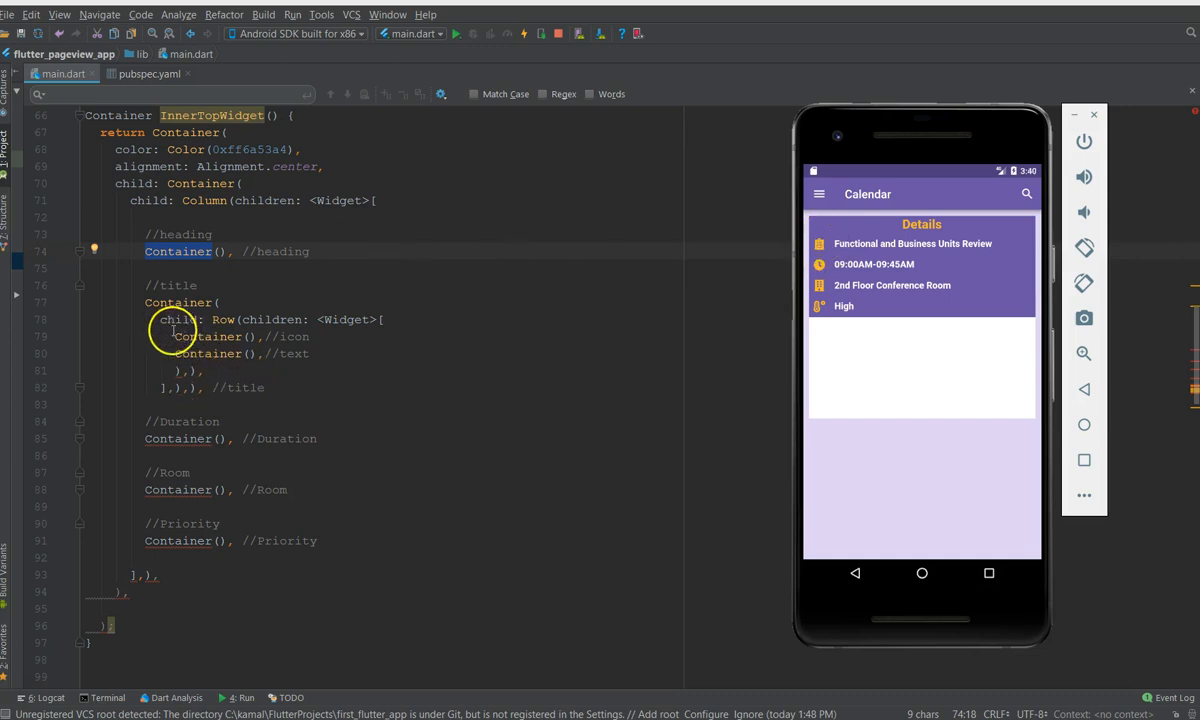
left_click_drag(144, 302, 284, 388)
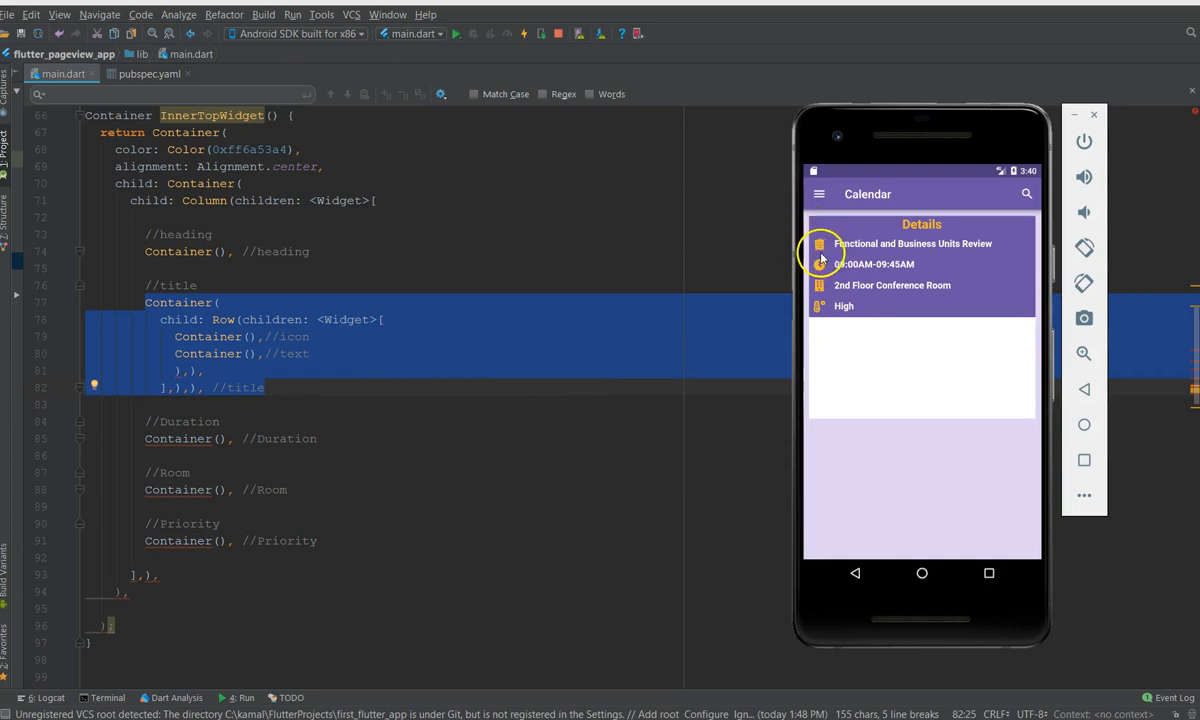
mouse_move(784, 240)
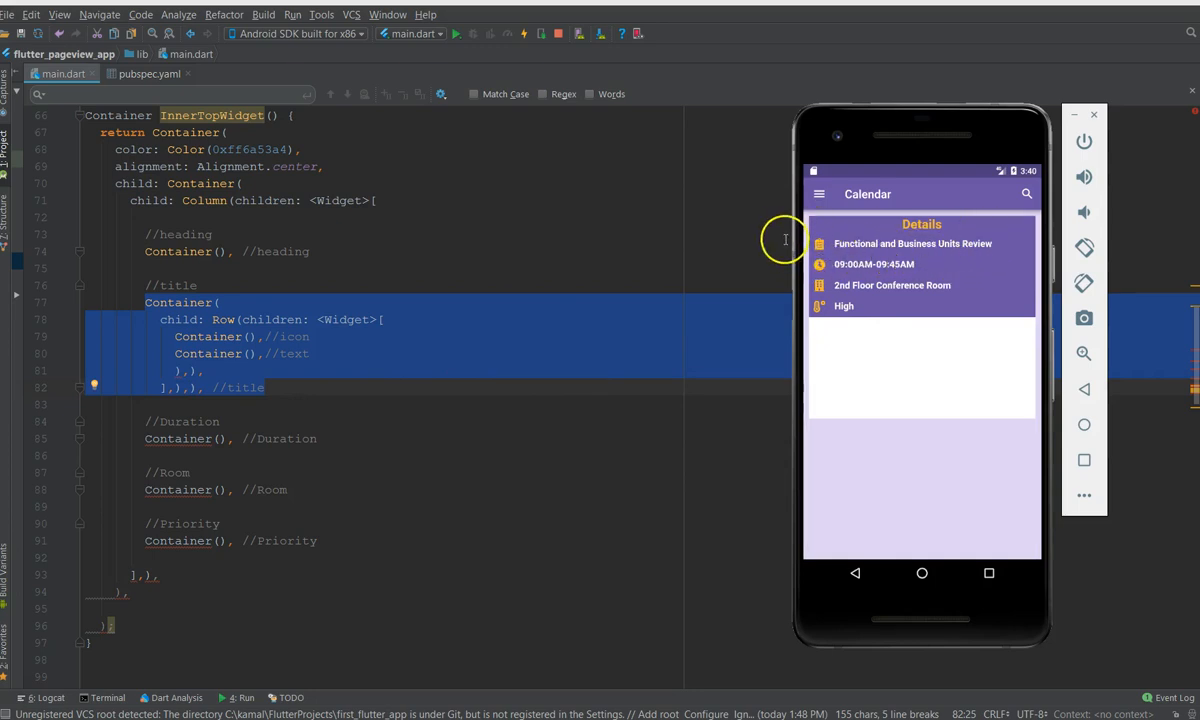
mouse_move(856, 244)
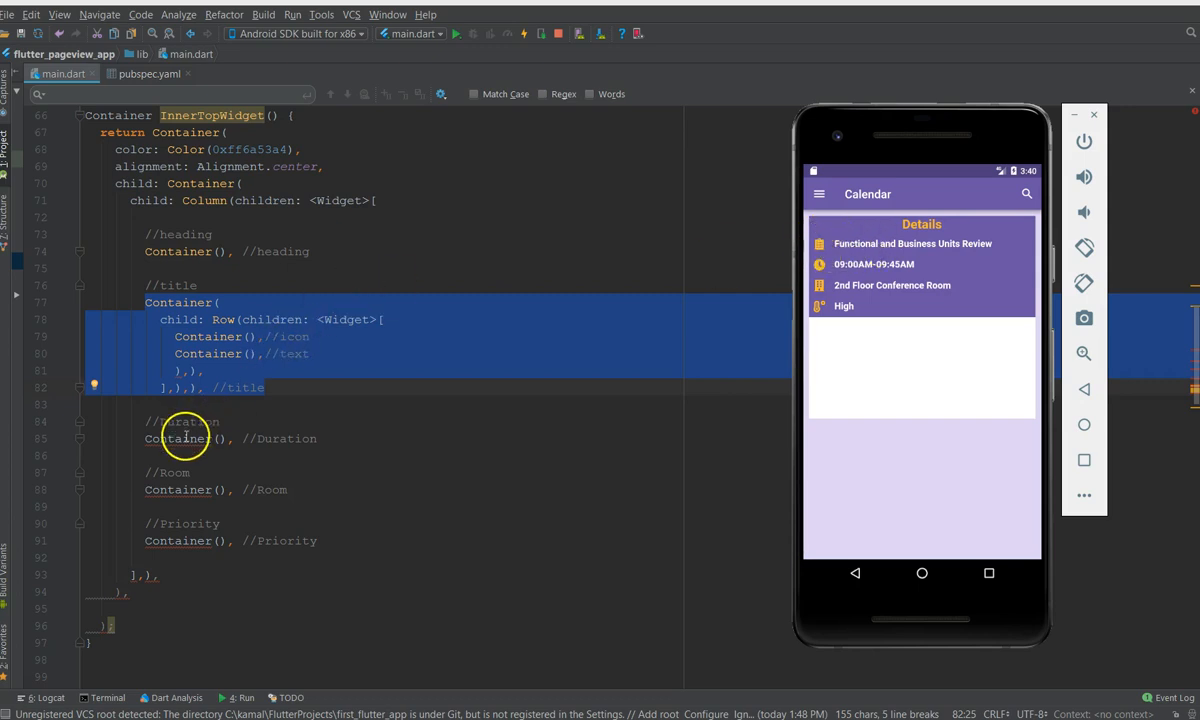
mouse_move(312, 452)
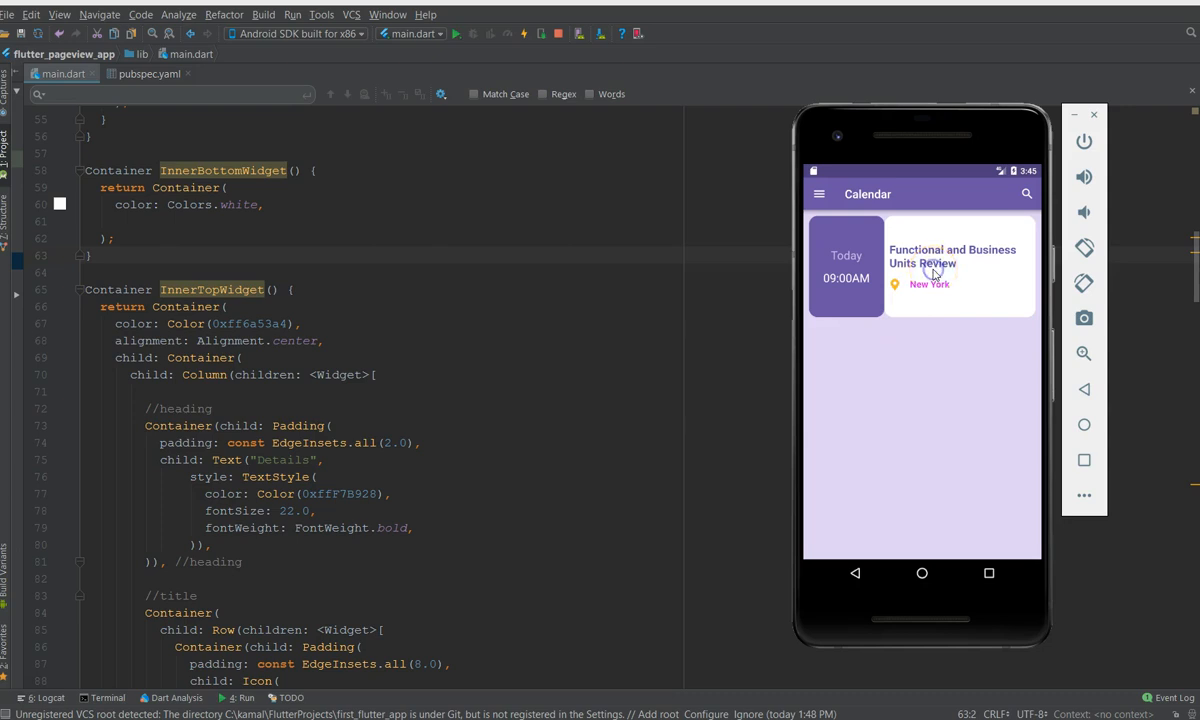
- Unfold the cell to verify the Details heading, title, time, room and priority rows render
left_click(954, 264)
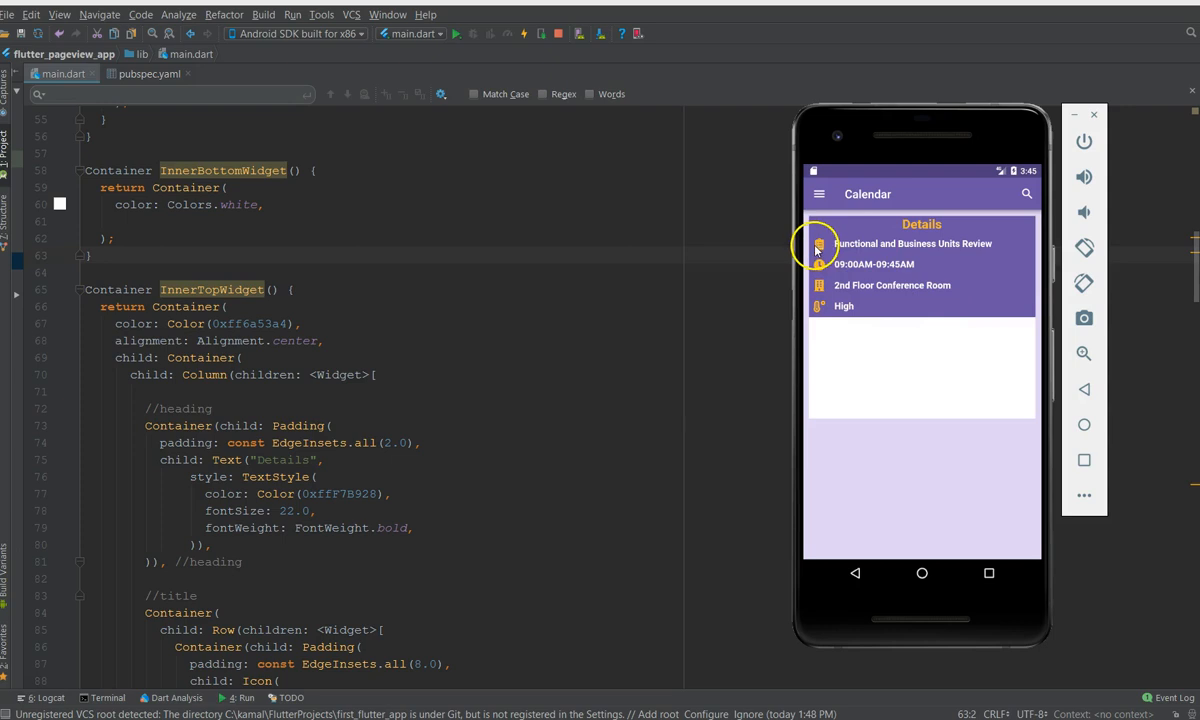
mouse_move(836, 302)
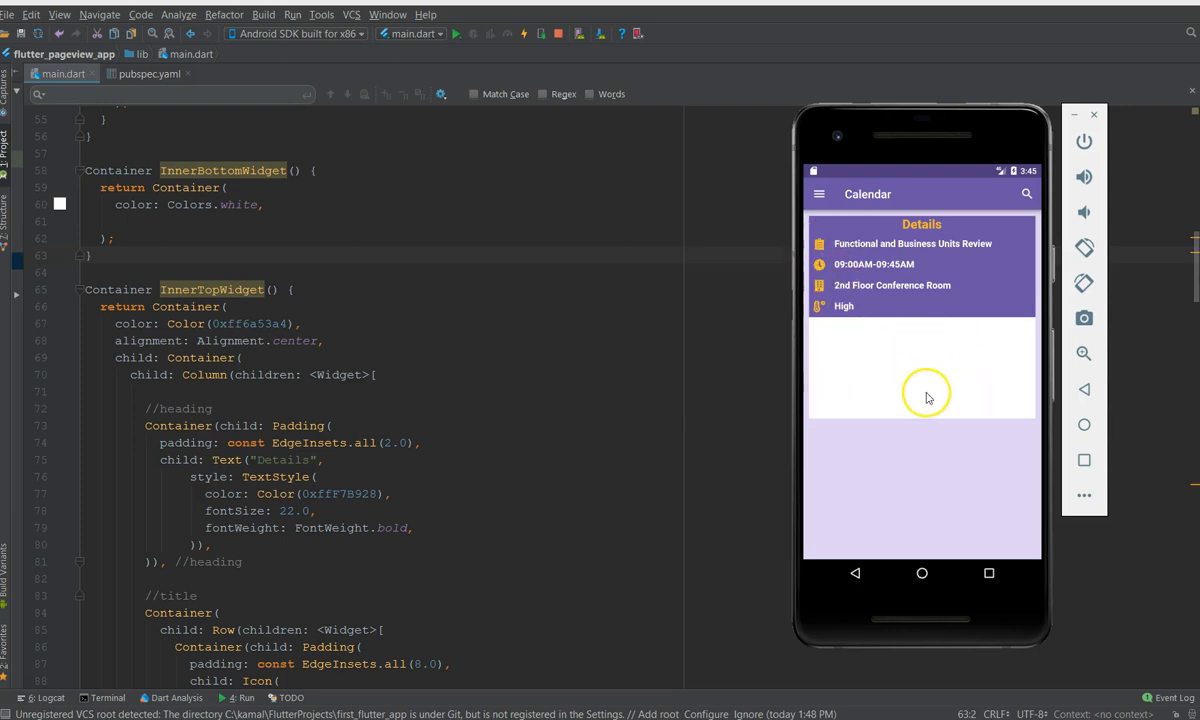
left_click(190, 220)
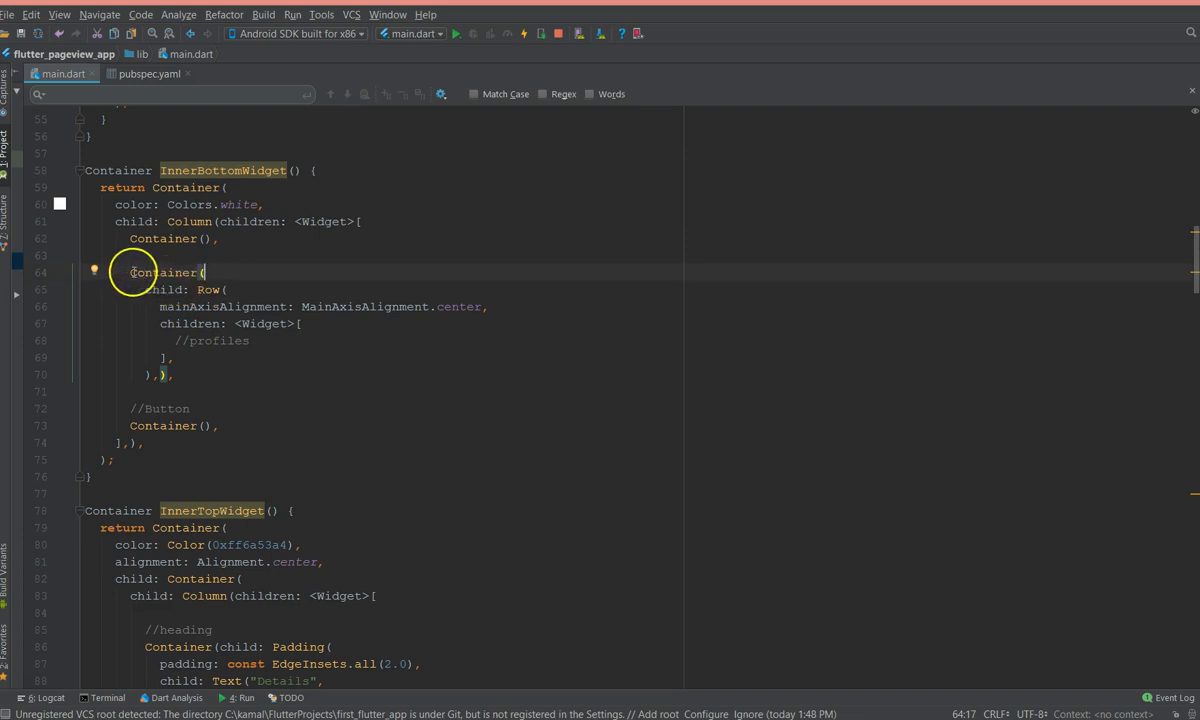
- Select the profiles row container to give the inner bottom widget heading, three profiles and button sections
left_click_drag(132, 272, 170, 374)
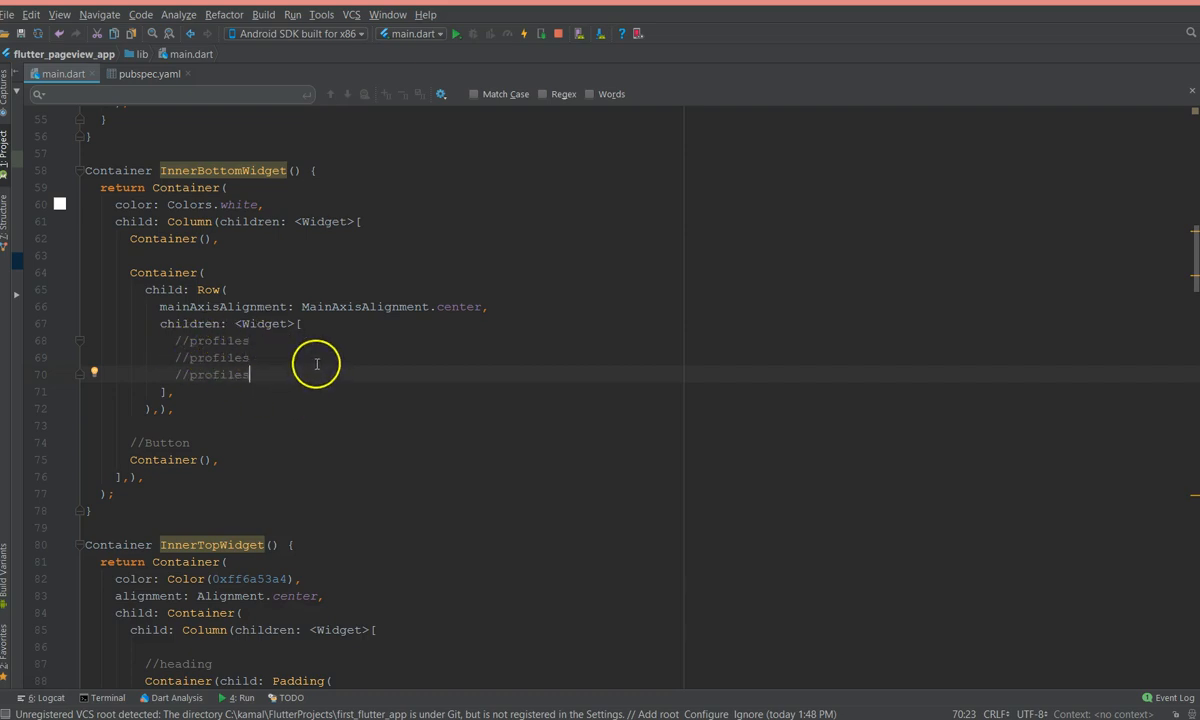
mouse_move(204, 464)
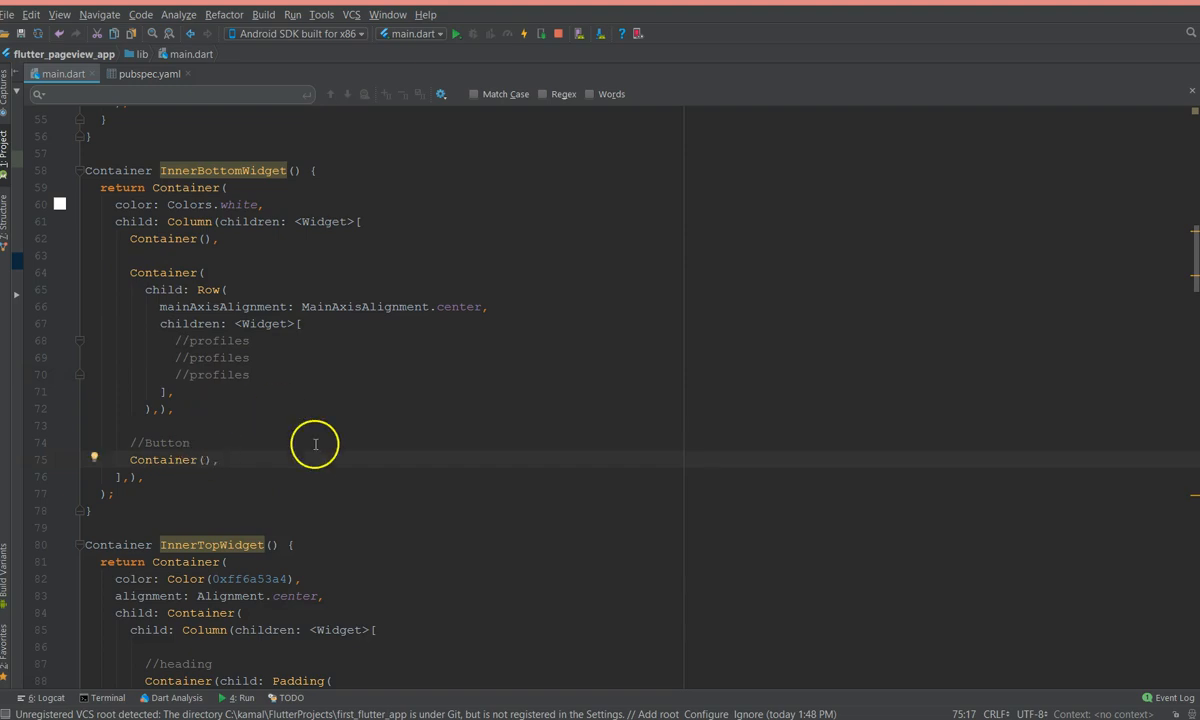
mouse_move(334, 452)
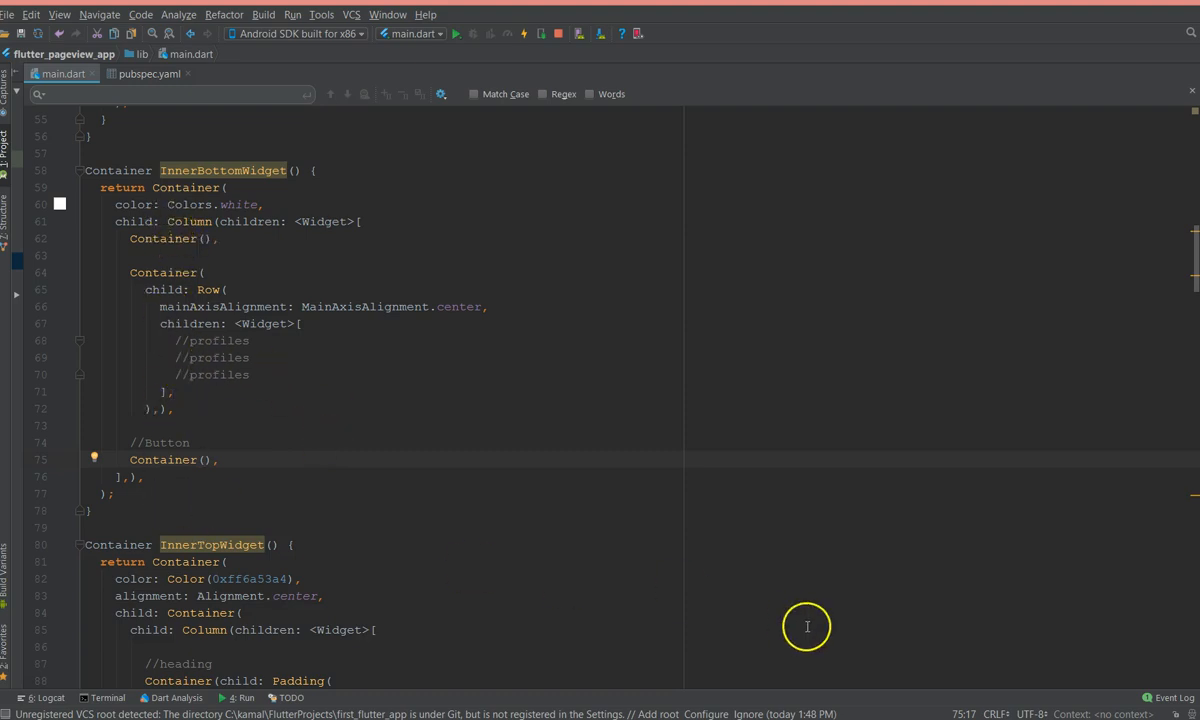
mouse_move(40, 696)
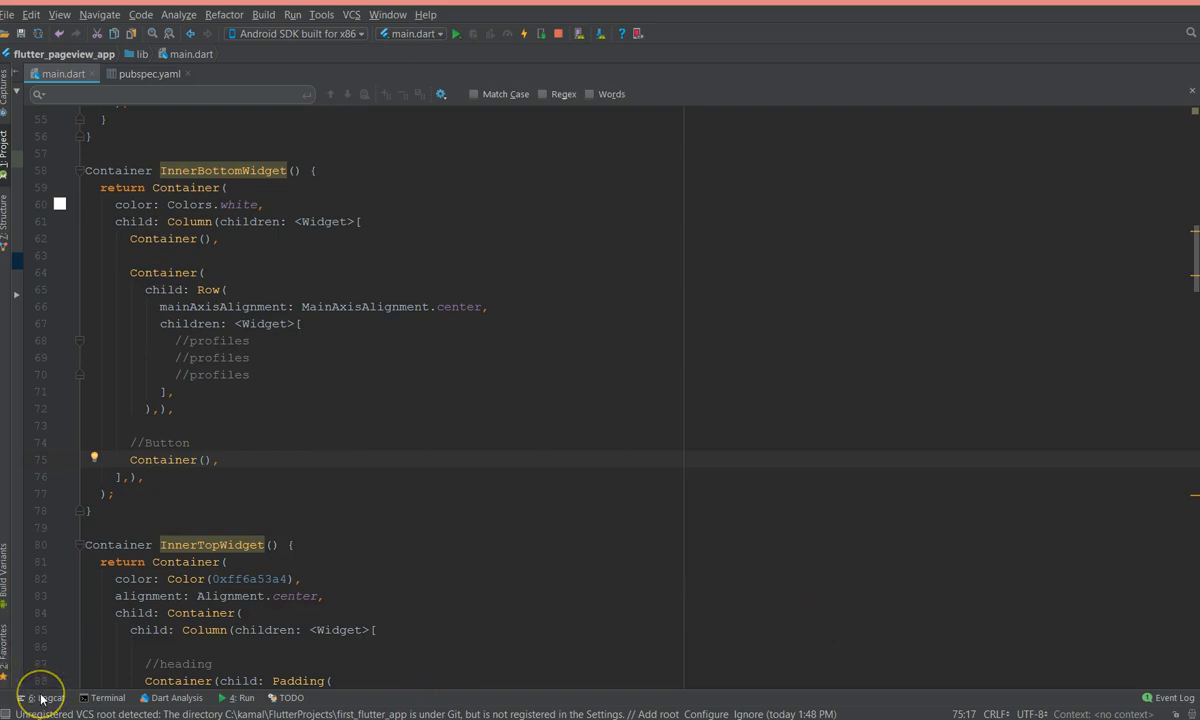
mouse_move(36, 696)
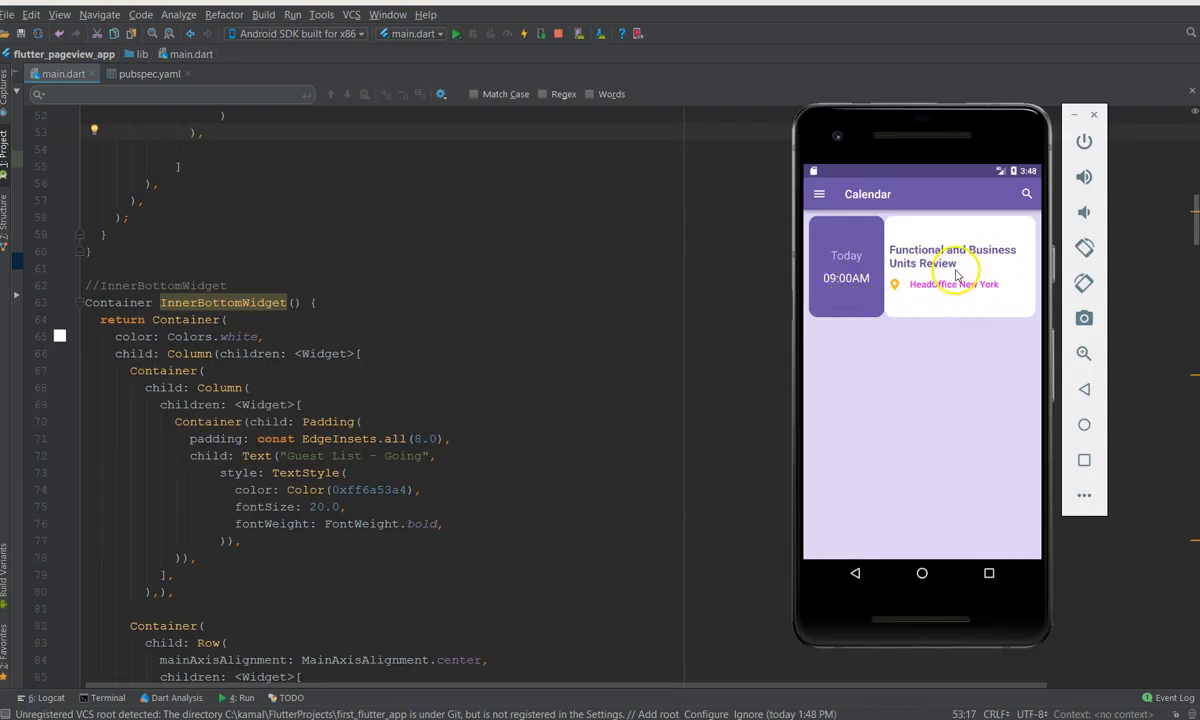
- Unfold the cell to verify the Guest List - Going avatars and reminder button appear
left_click(952, 264)
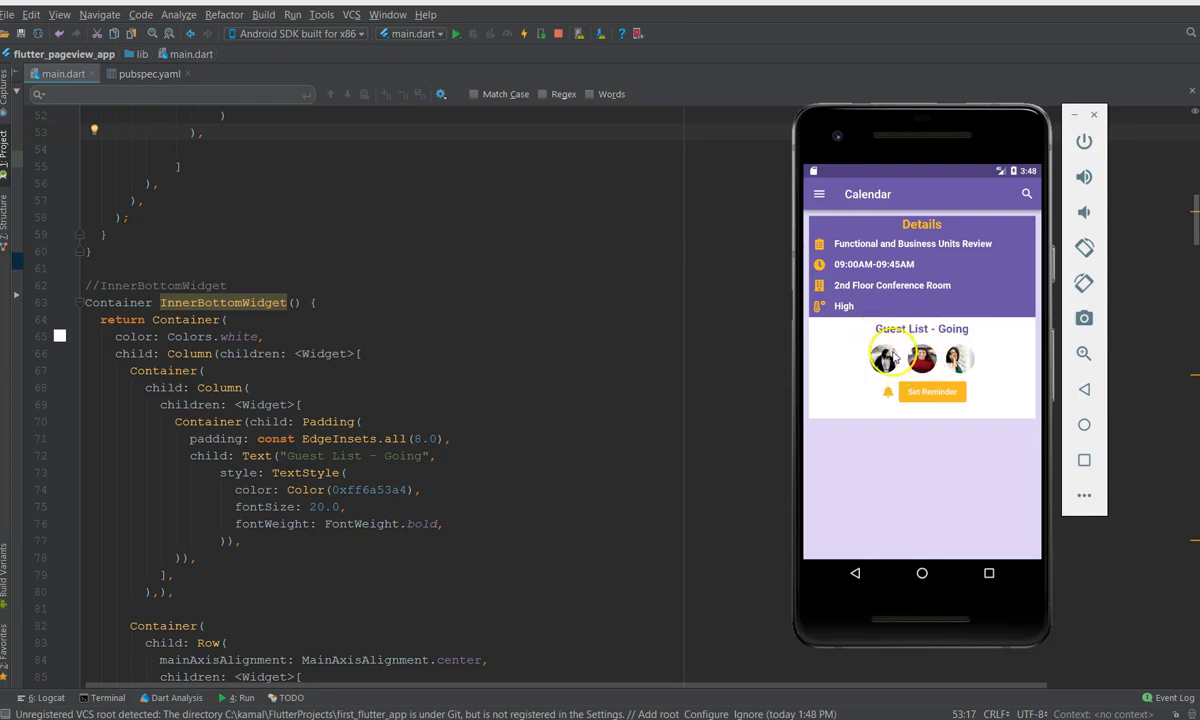
mouse_move(976, 400)
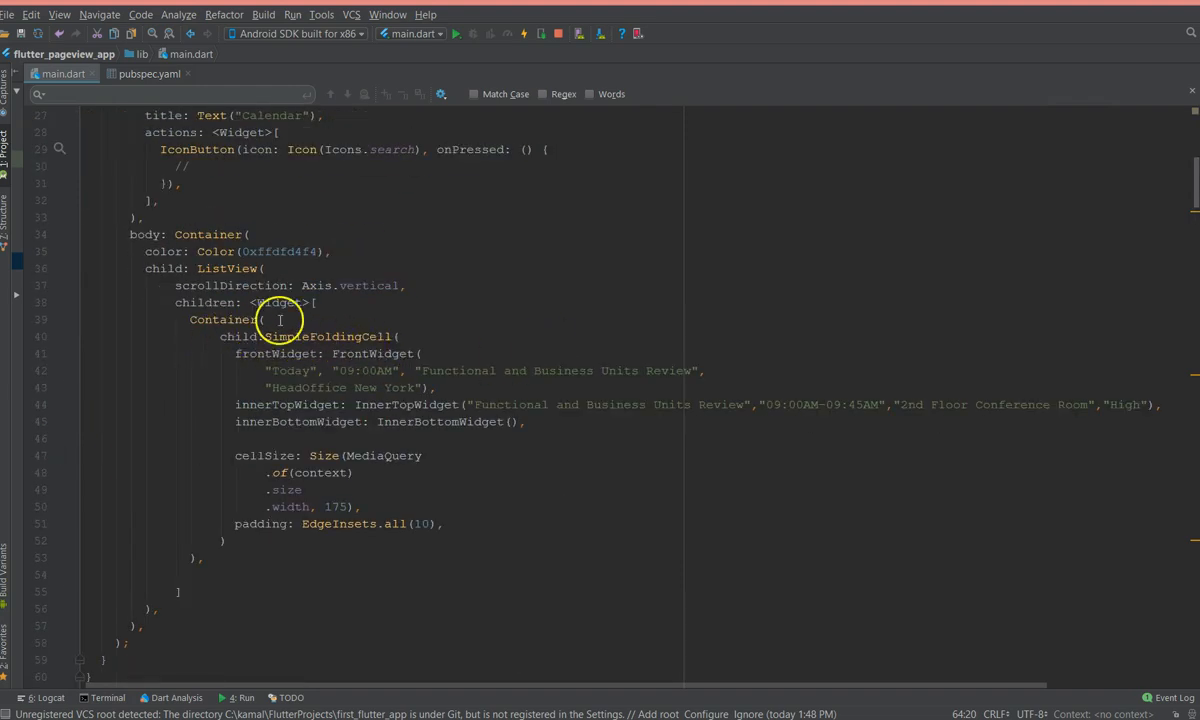
- Duplicate the SimpleFoldingCell container as a second list cell and rerun the app
left_click_drag(260, 320, 204, 556)
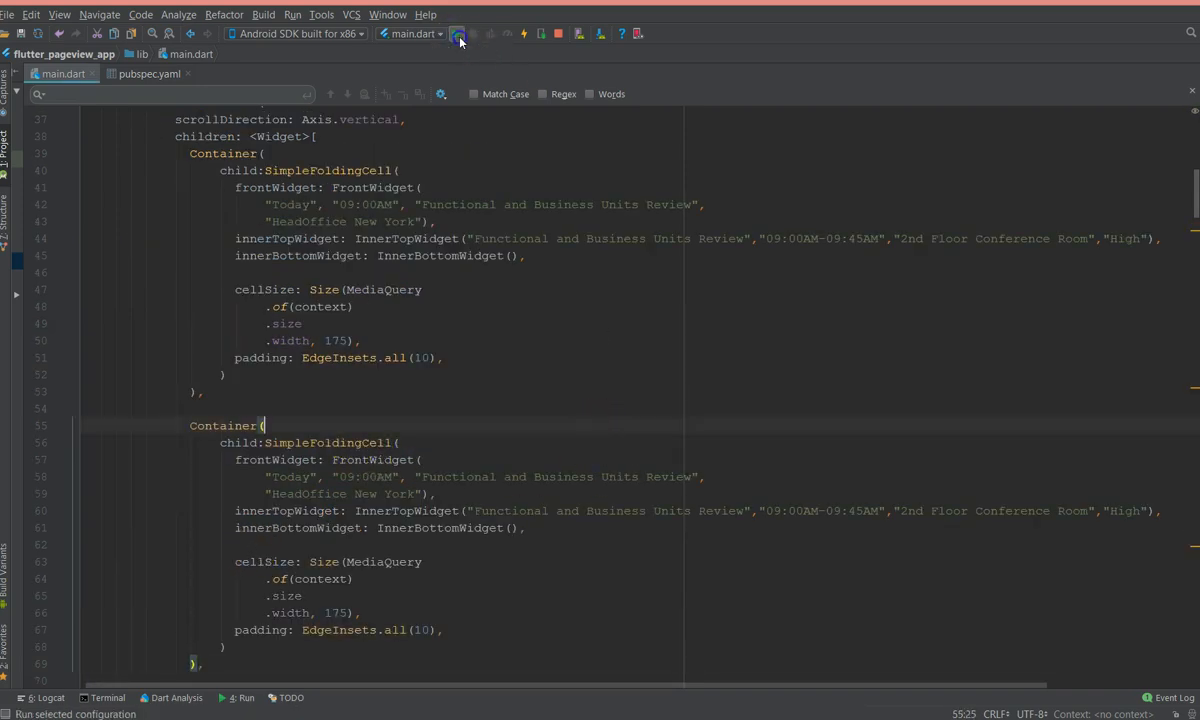
left_click(460, 32)
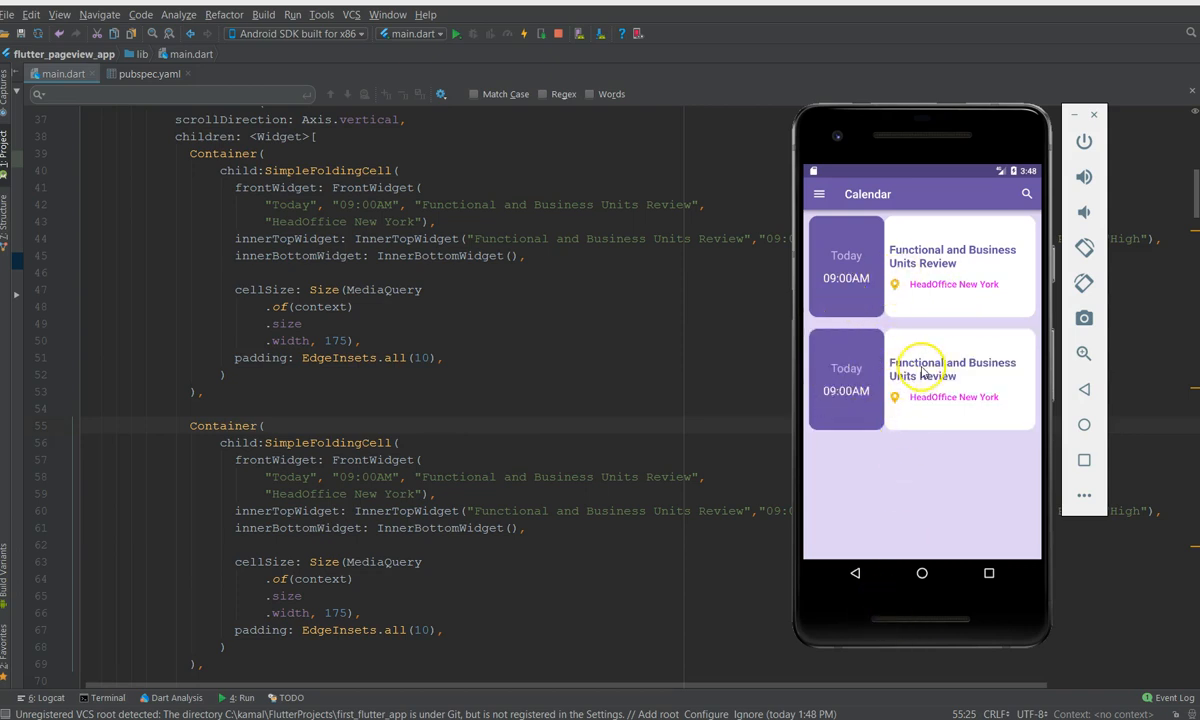
left_click(950, 378)
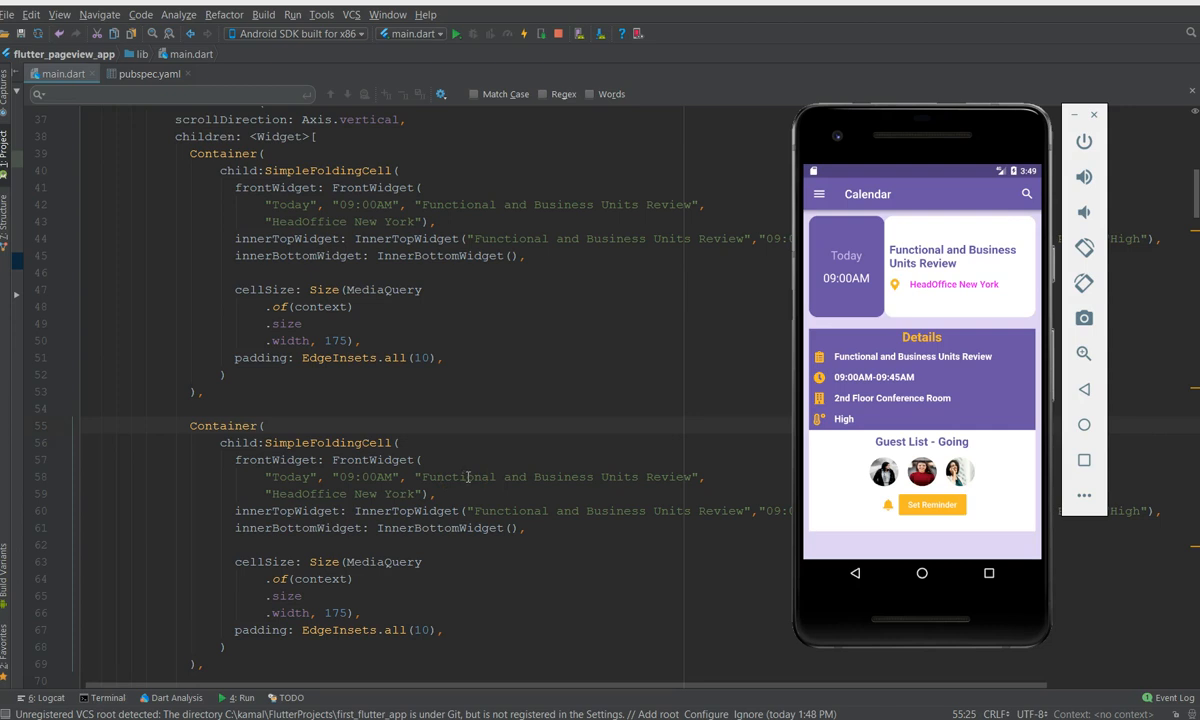
mouse_move(888, 384)
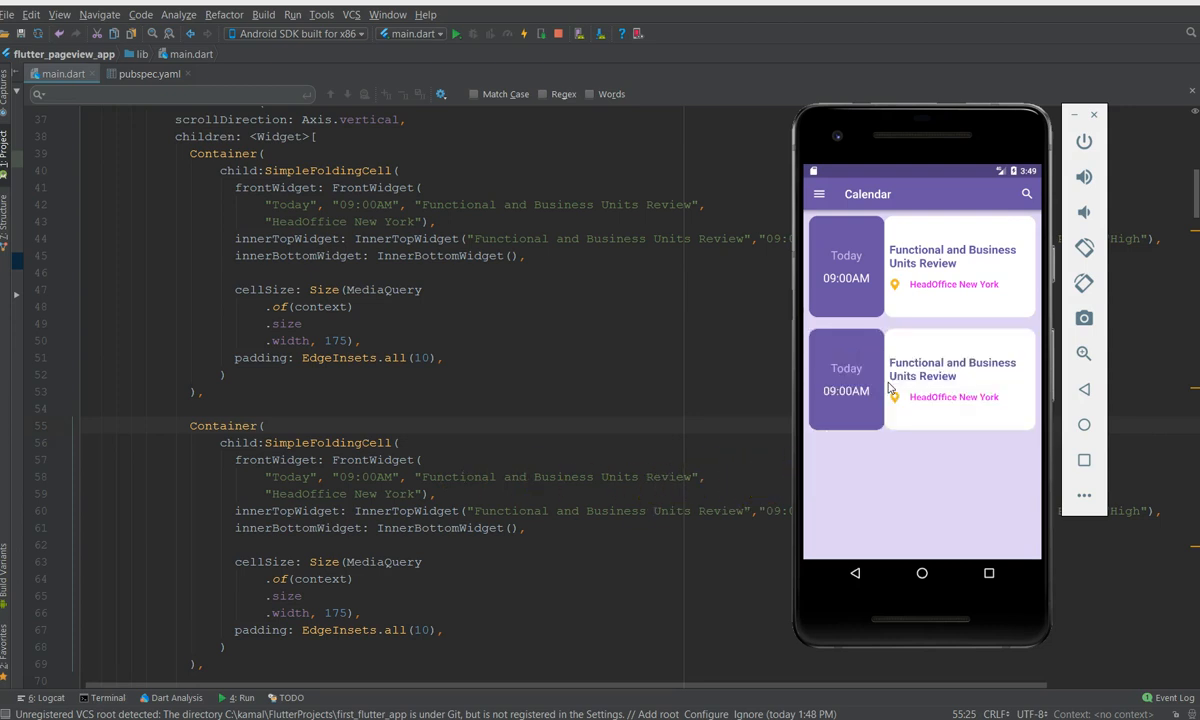
left_click(890, 384)
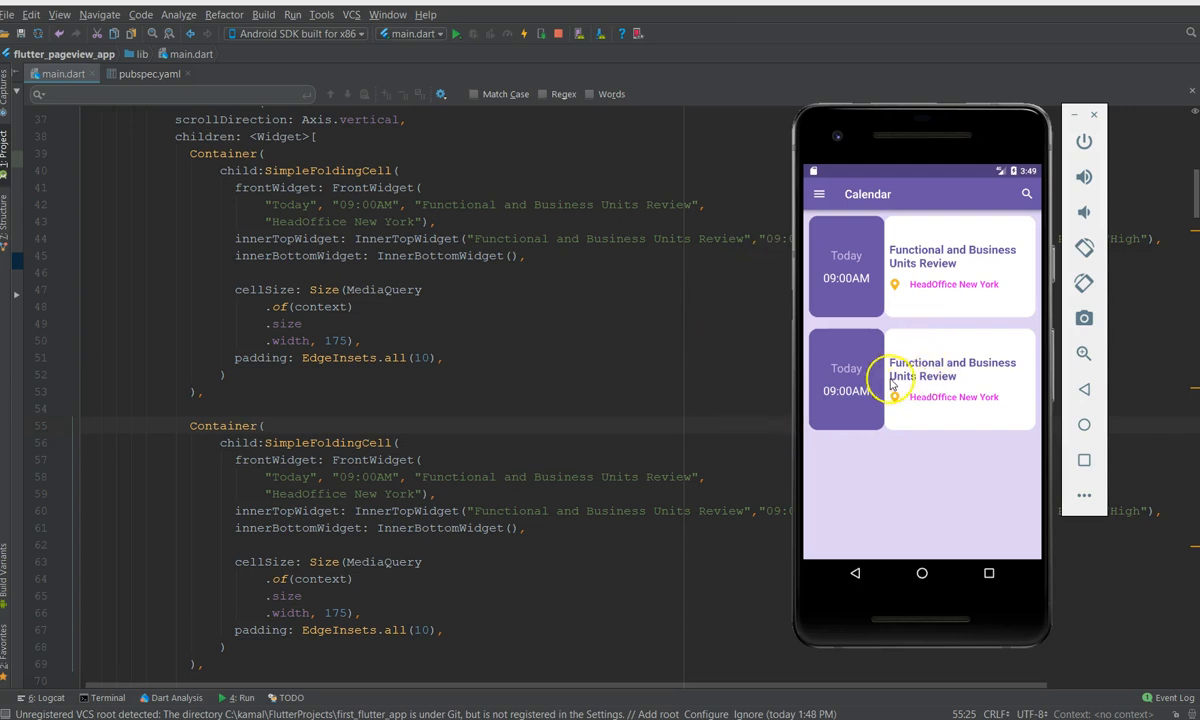